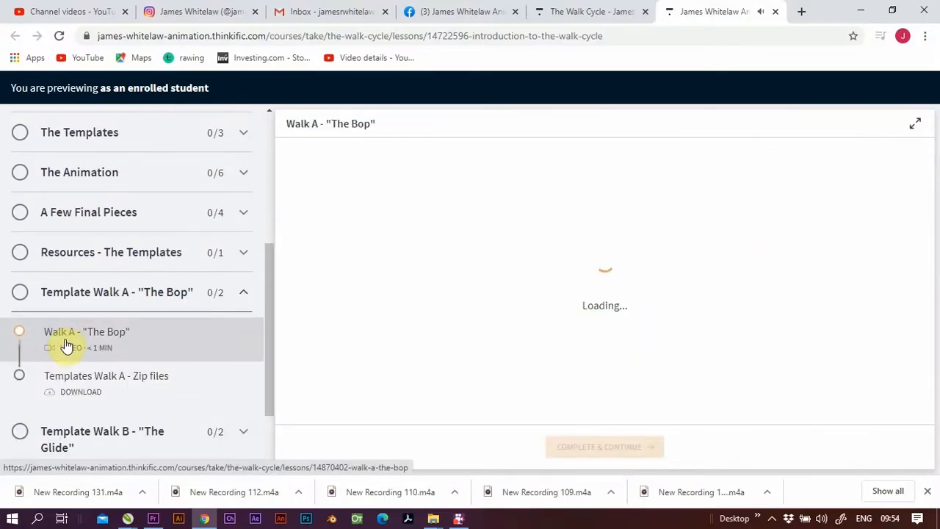
Expand the walk template lessons and play the Walk C "The Strut" preview video.
{"action": "left_click", "coordinate": [85, 332]}
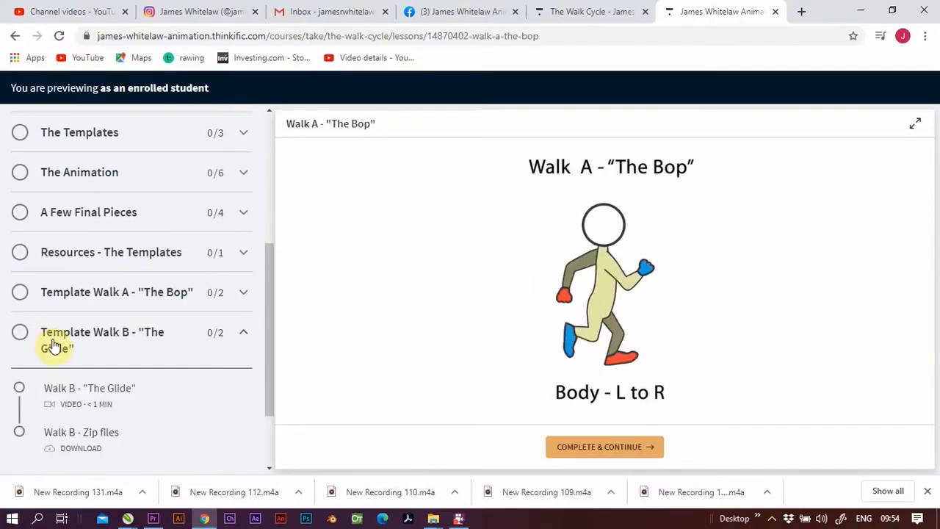
{"action": "left_click", "coordinate": [91, 388]}
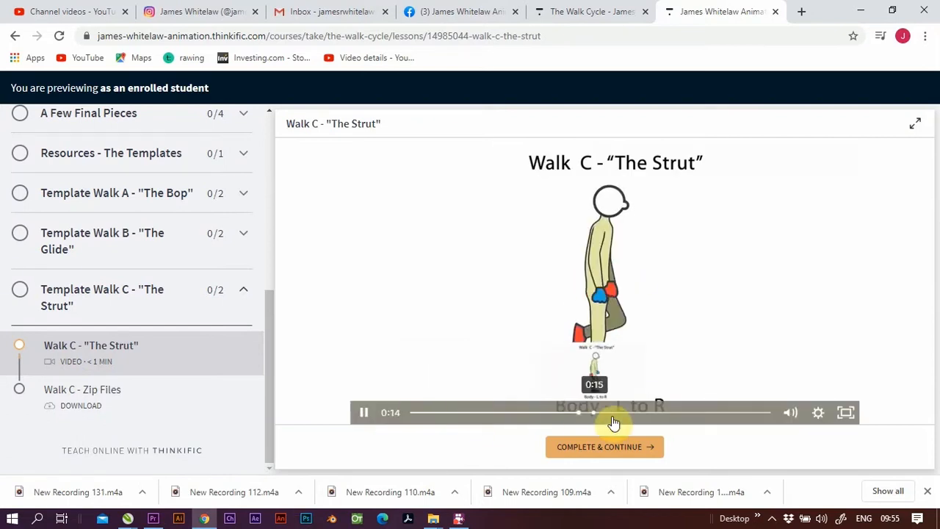
Download the Walk C Bones & Body zip, open it in Explorer and launch OpenToonz.
{"action": "left_click", "coordinate": [82, 389]}
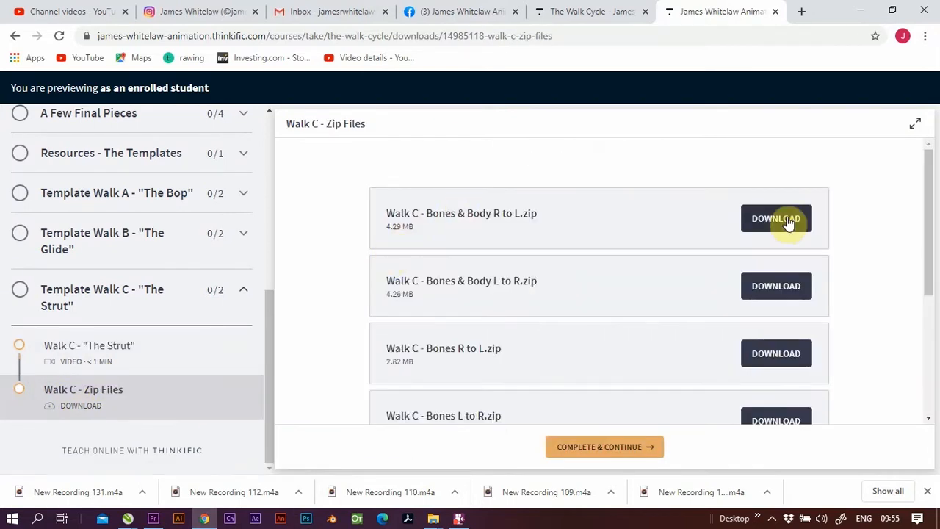
{"action": "left_click", "coordinate": [776, 217]}
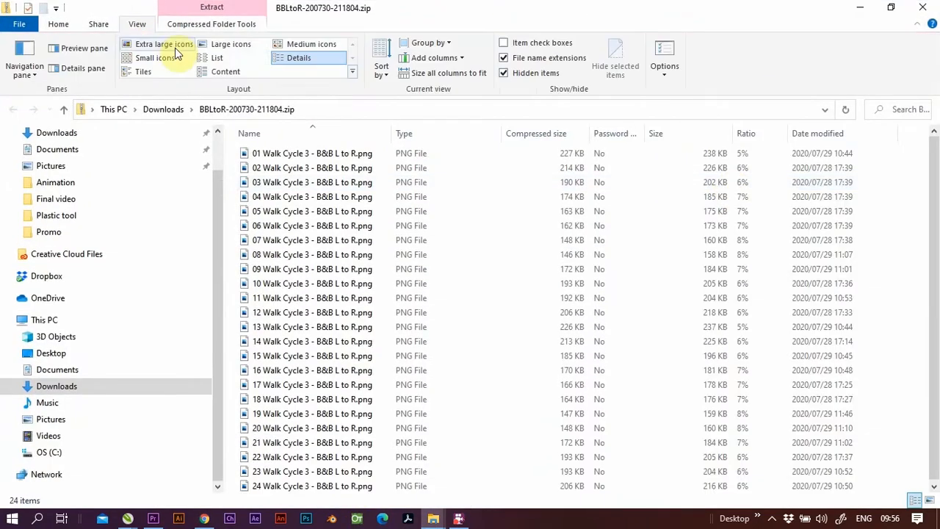
{"action": "left_click", "coordinate": [358, 519]}
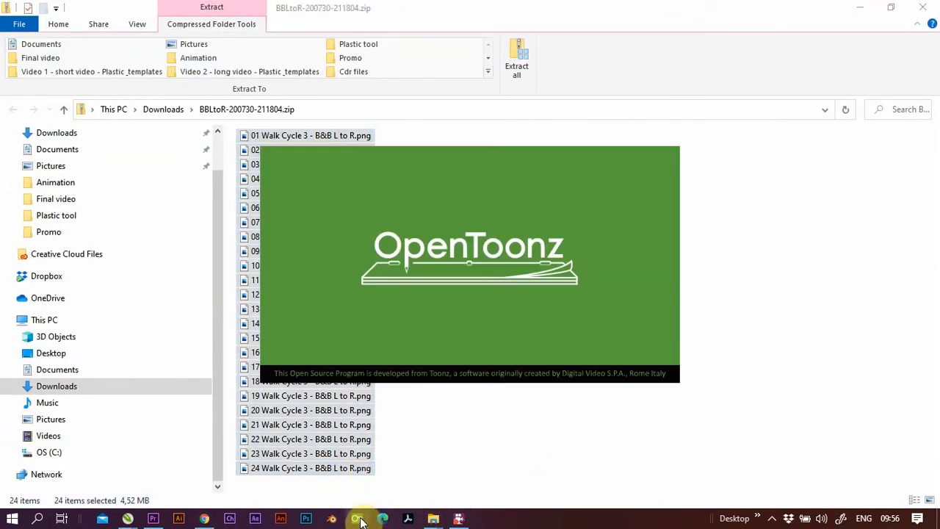
{"action": "left_click", "coordinate": [355, 520]}
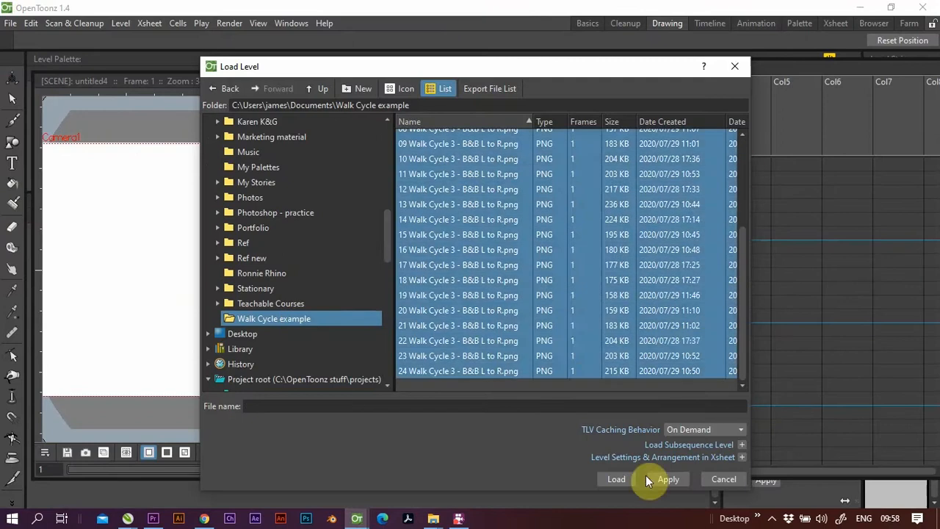
{"action": "left_click", "coordinate": [667, 479]}
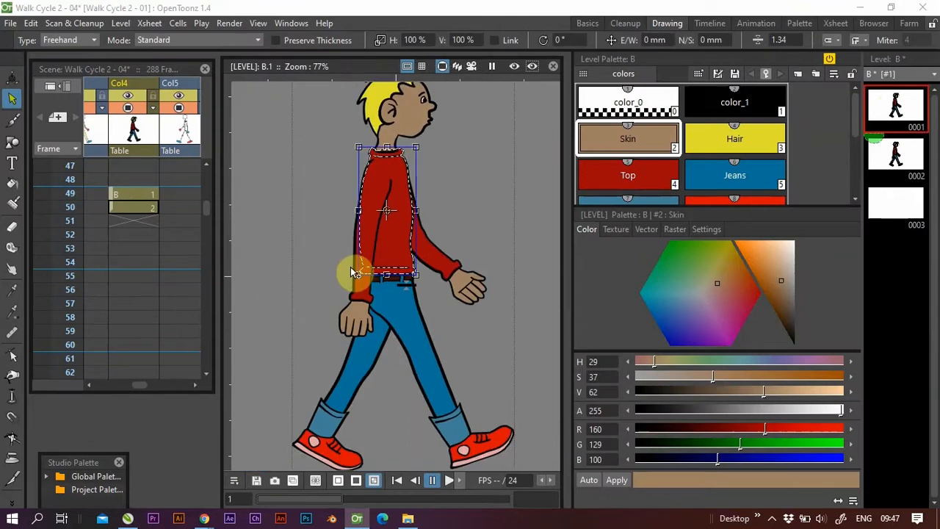
Select the coloured character's top and arm with the Selection tool in the viewer.
{"action": "left_click", "coordinate": [133, 211]}
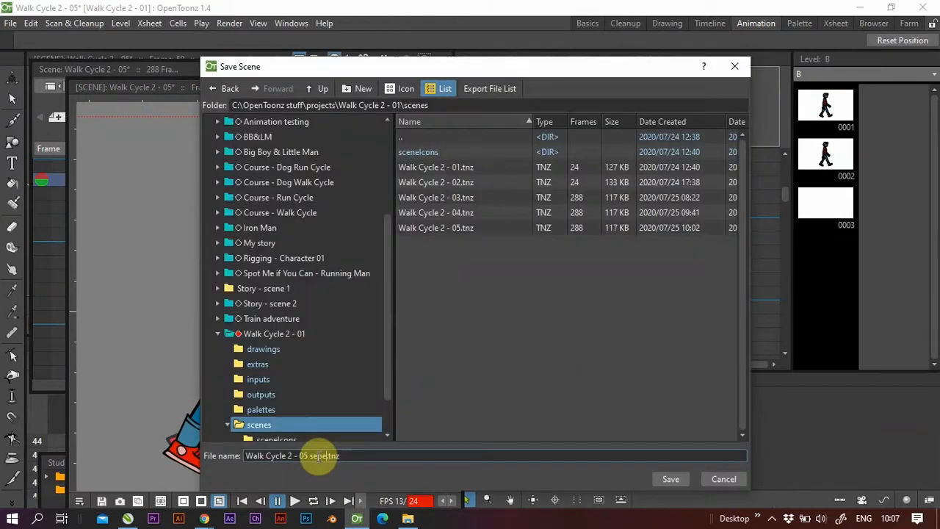
Save the scene as 'Walk Cycle 2 - 05 seperated into layers 01' in the scenes folder.
{"action": "left_click", "coordinate": [670, 479]}
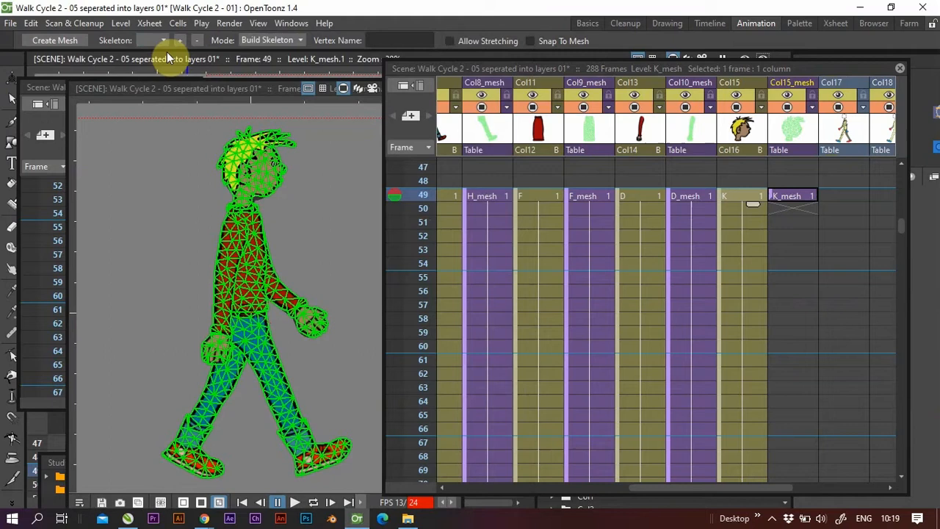
Place the first skeleton vertex on the character's meshed head in Build Skeleton mode.
{"action": "left_click", "coordinate": [261, 156]}
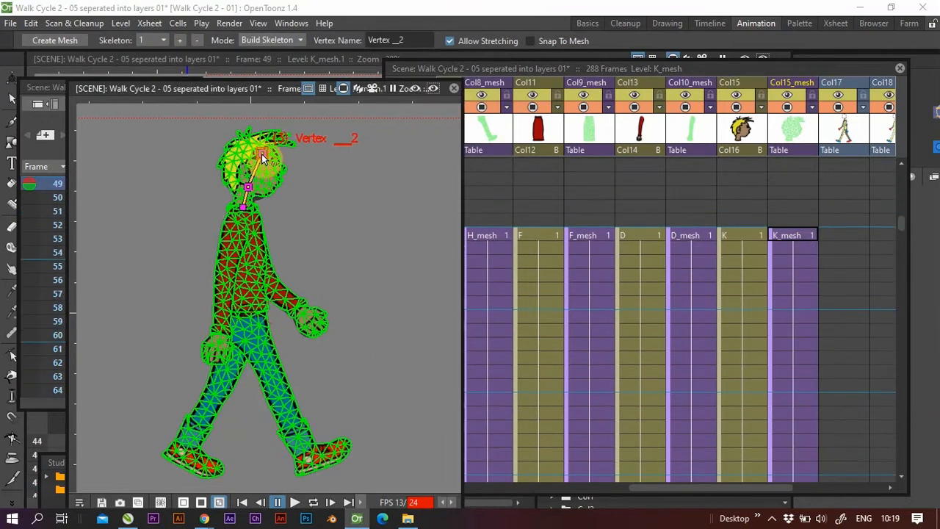